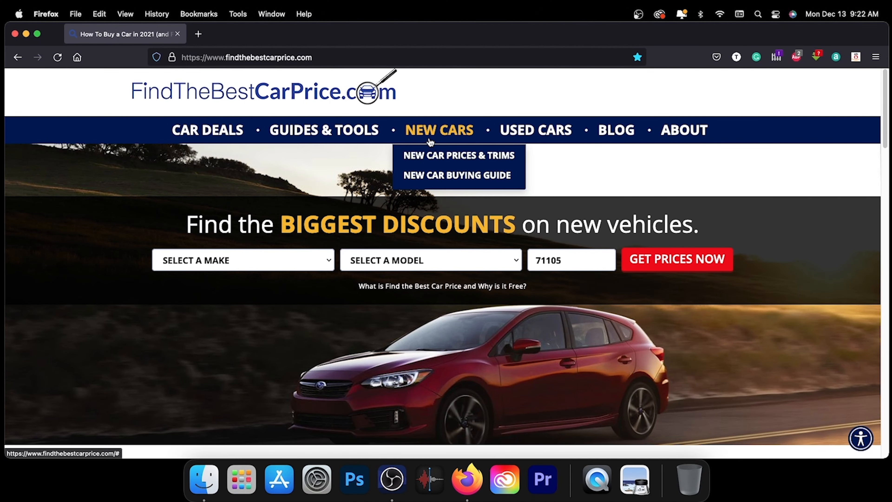
- Go to New Car Prices & Trims and choose Honda from the Search by Brand list
{"action": "left_click", "coordinate": [459, 155]}
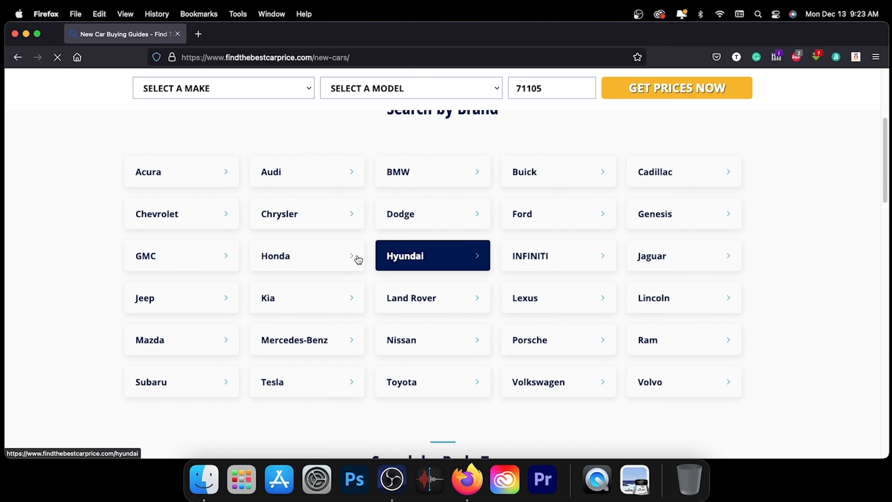
{"action": "left_click", "coordinate": [275, 256]}
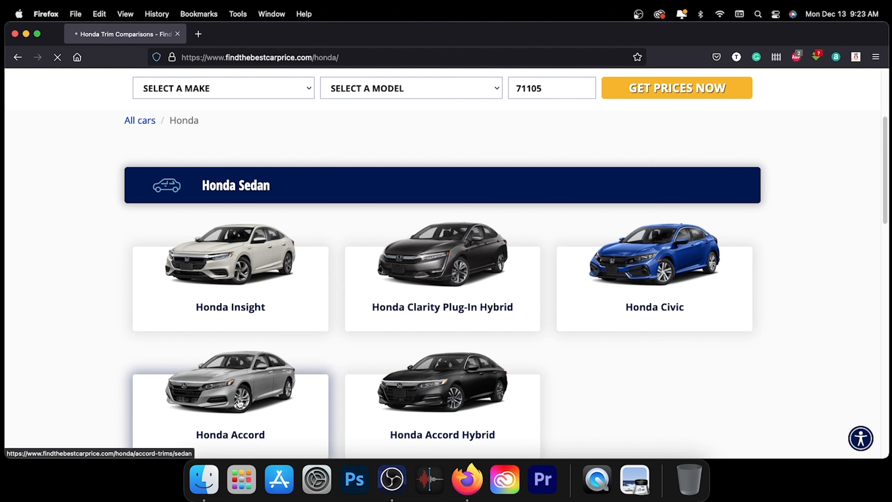
- Open the 2021 Honda Accord Sedan trim guide and reach the LX and Sport Special Edition specifications
{"action": "left_click", "coordinate": [239, 390]}
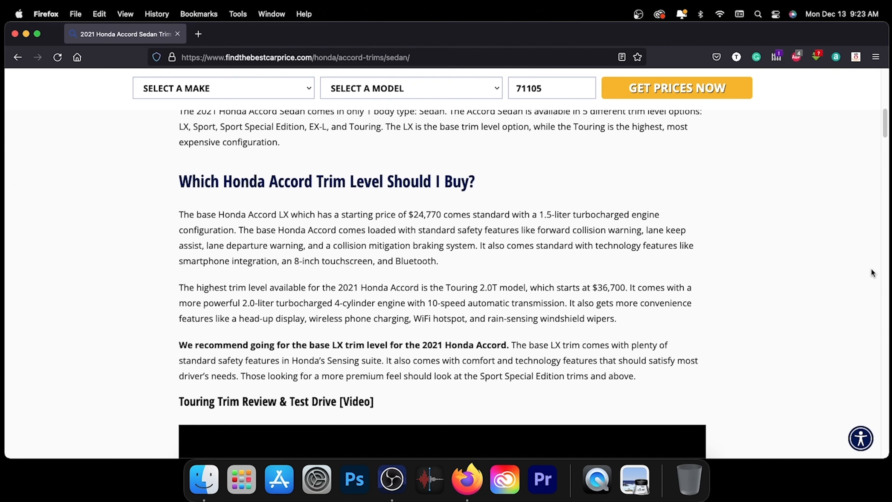
{"action": "scroll", "scroll_direction": "down", "scroll_amount": 3}
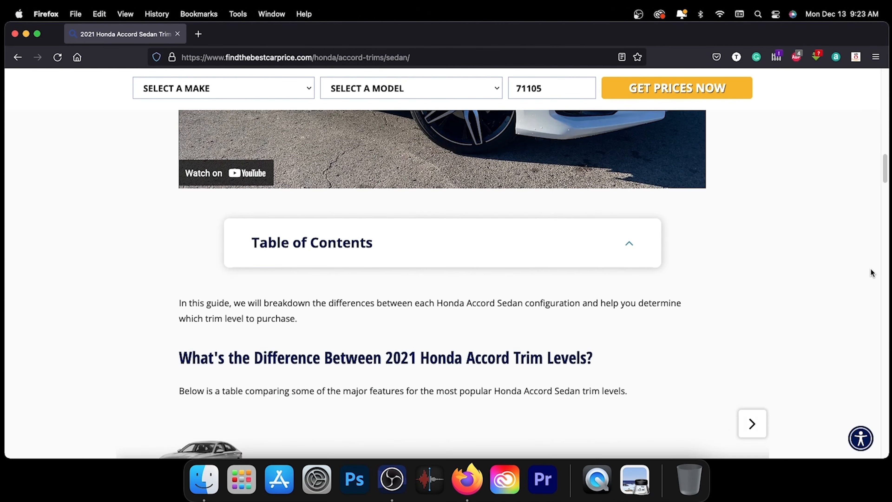
{"action": "scroll", "scroll_direction": "down", "scroll_amount": 3}
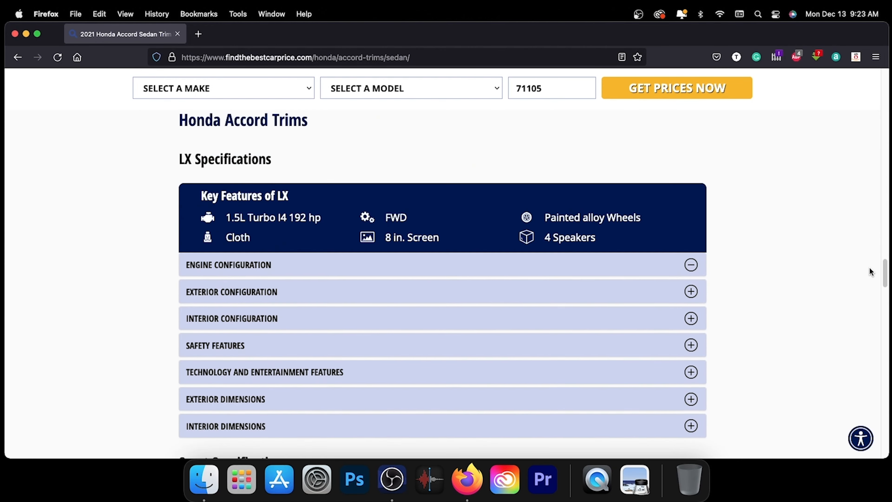
{"action": "scroll", "scroll_direction": "down", "scroll_amount": 3}
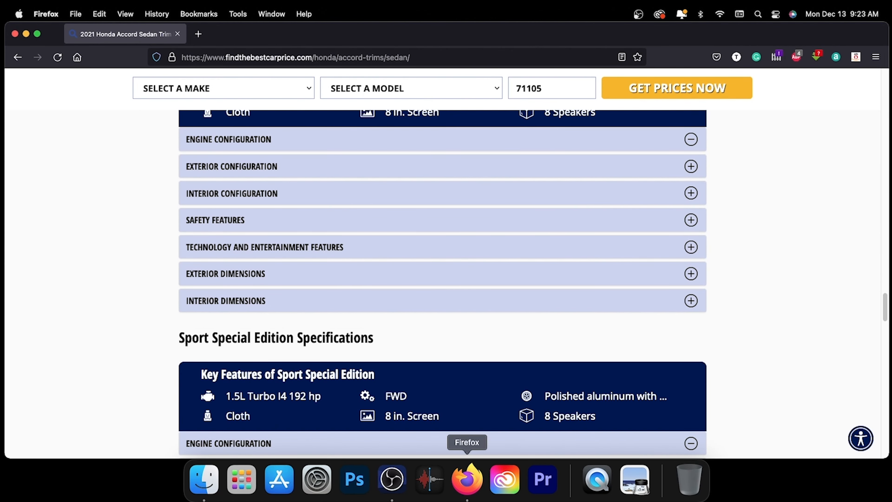